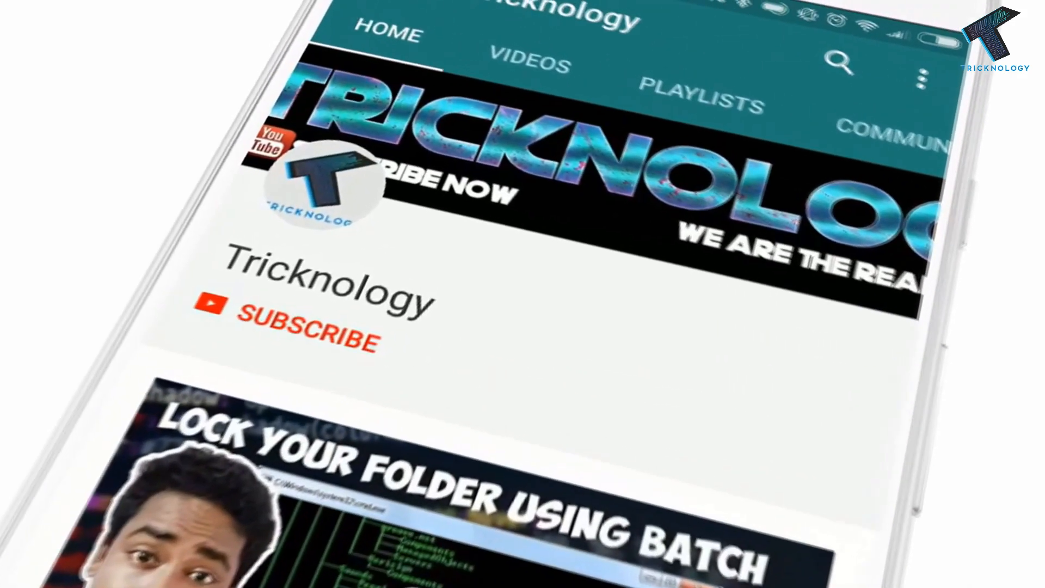
Hit Subscribe on the Tricknology YouTube channel page
left_click(300, 333)
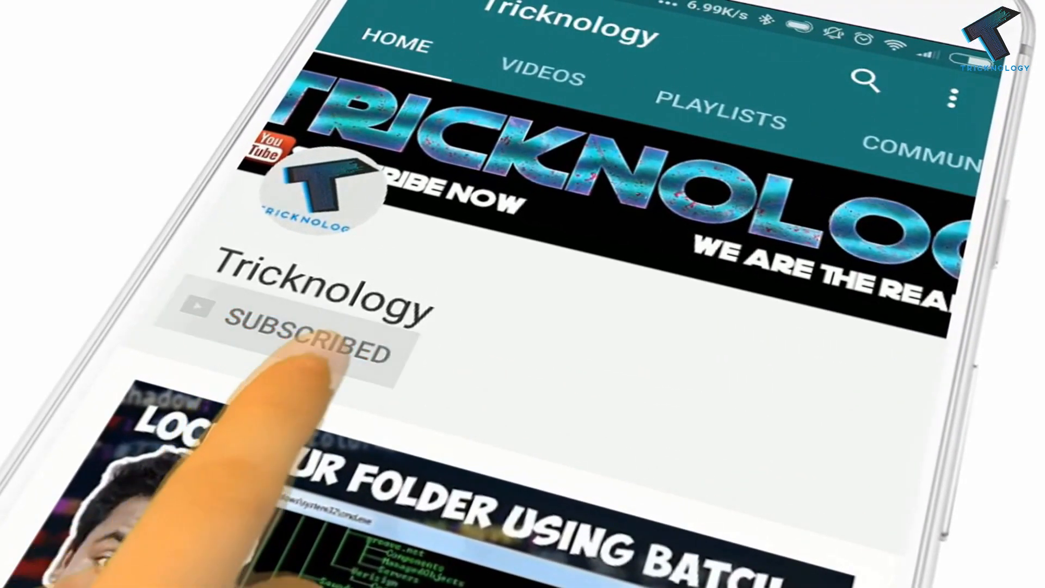
left_click(300, 334)
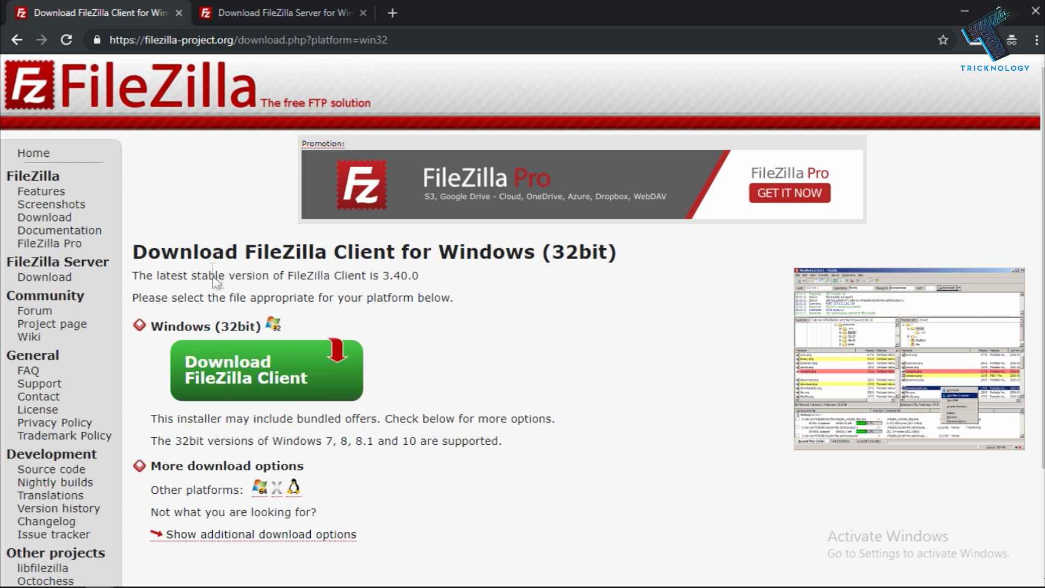
Switch to the 'Download FileZilla Server for Windows' Chrome tab
left_click(279, 13)
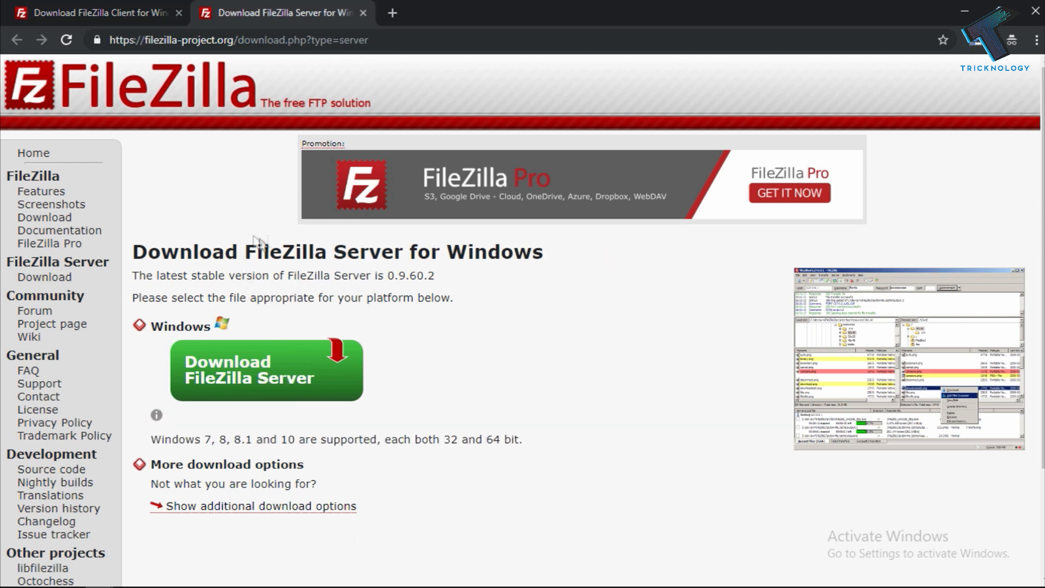
mouse_move(358, 294)
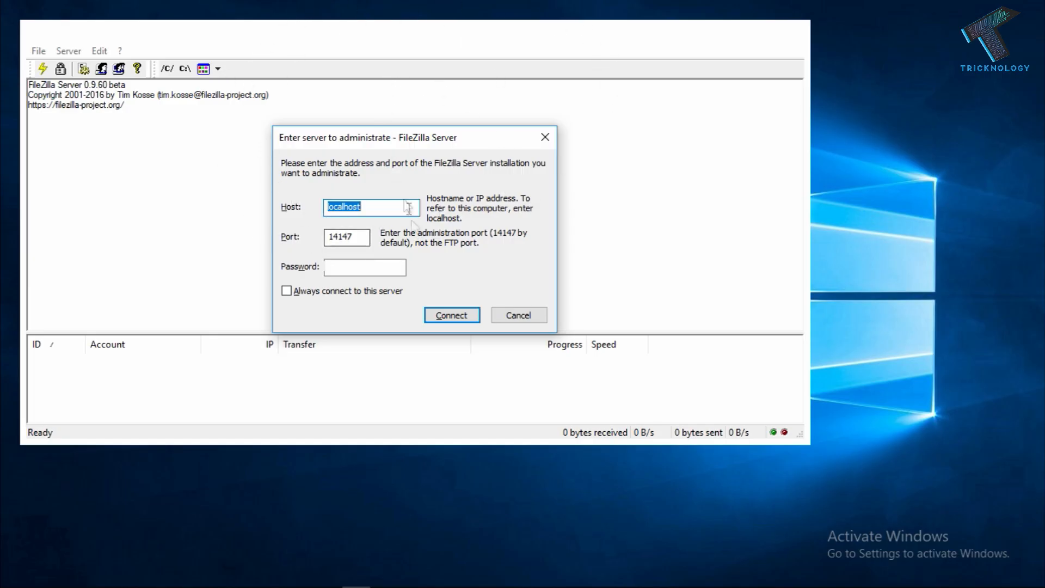
Connect to the localhost server administration and bring up Edit > Users
left_click(451, 314)
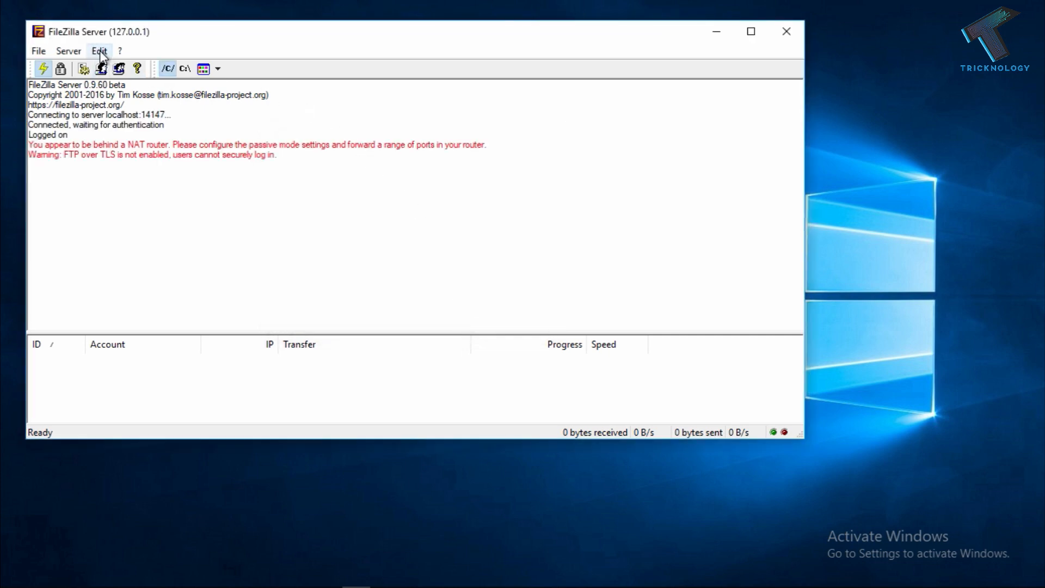
left_click(98, 50)
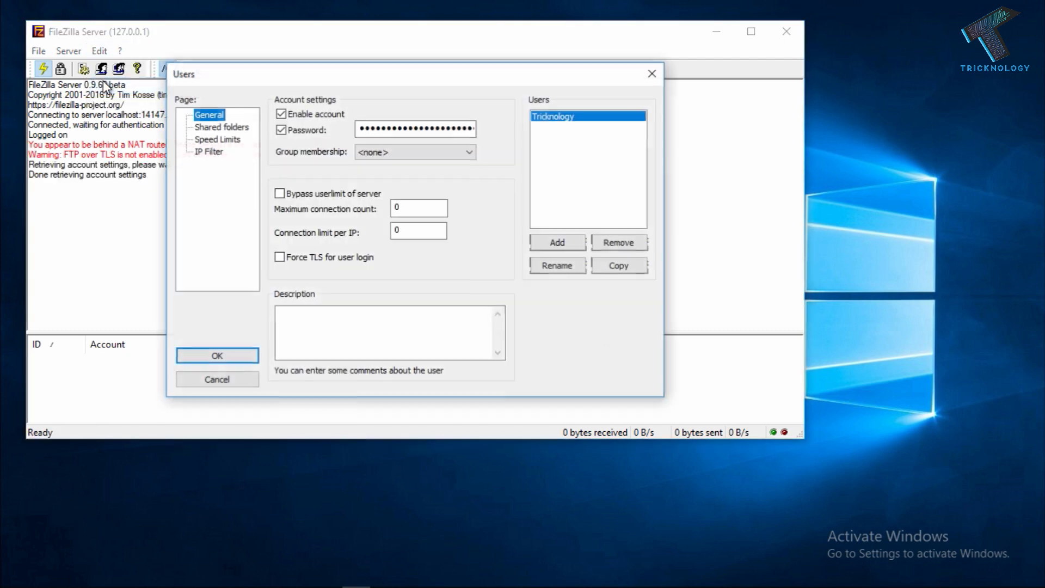
mouse_move(543, 158)
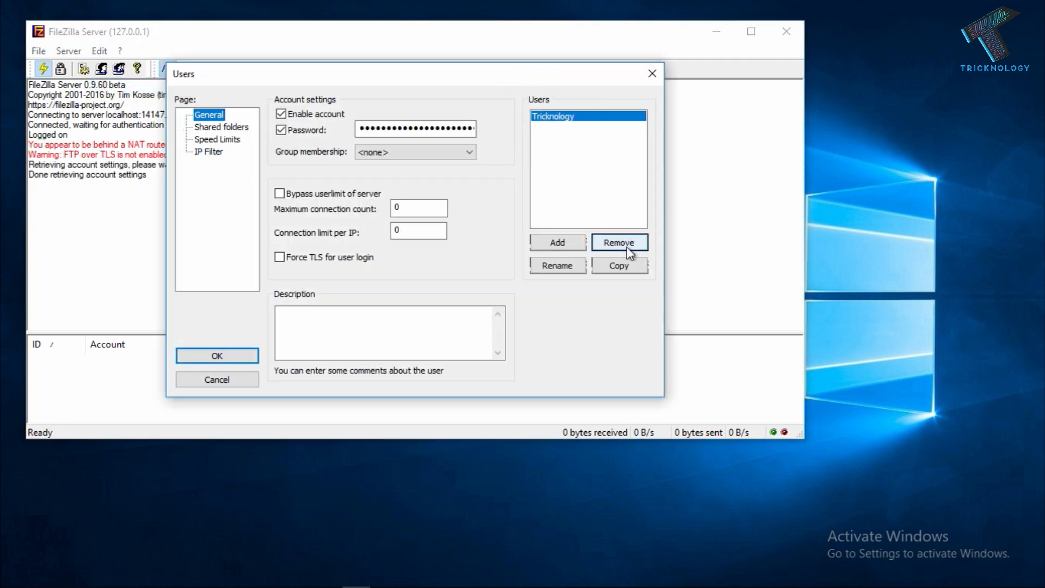
Remove the old Tricknology user, re-add Tricknology, and enable a password for it
left_click(619, 242)
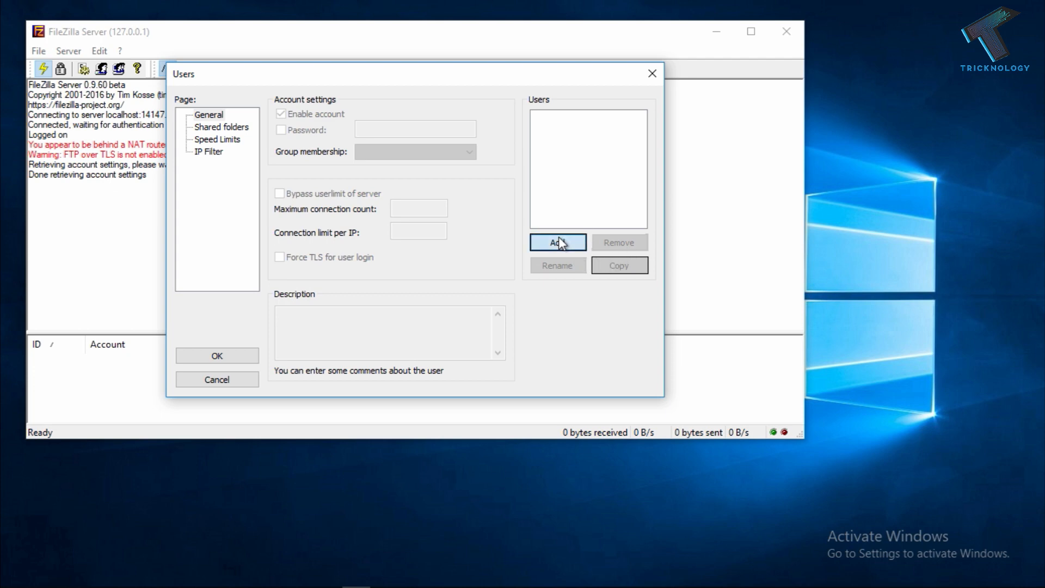
left_click(557, 242)
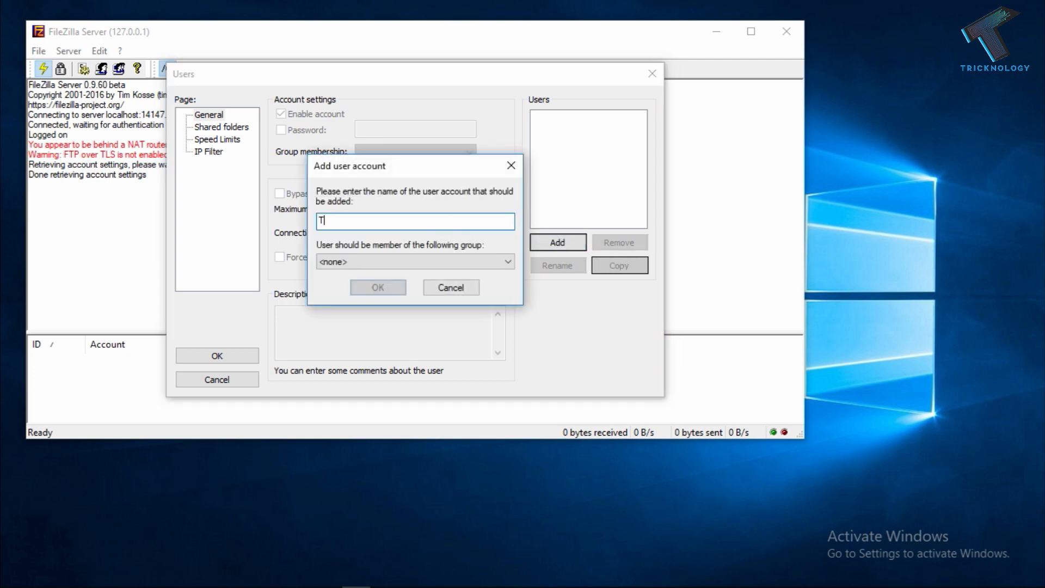
type("ricknology")
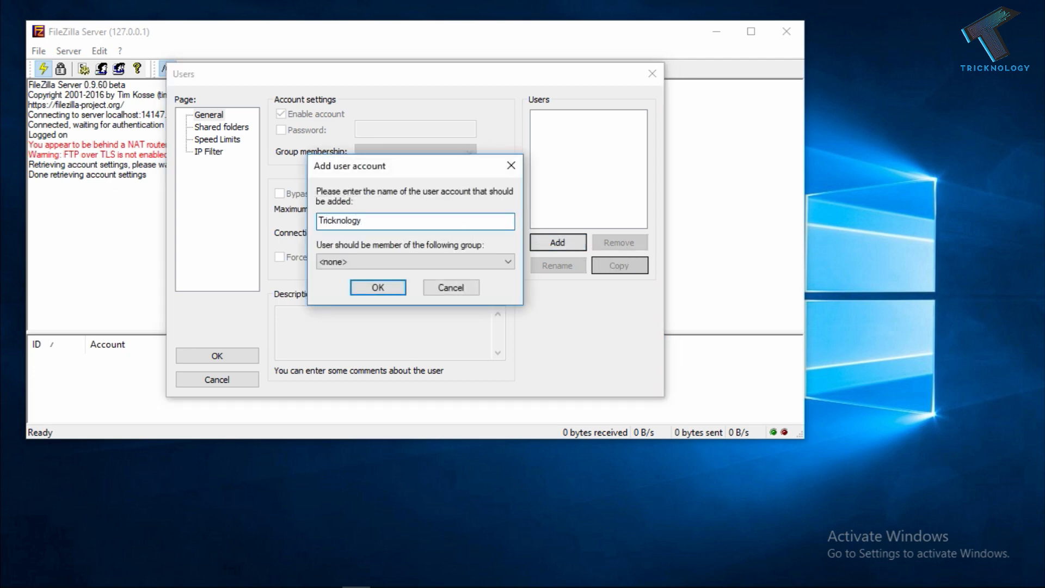
left_click(376, 287)
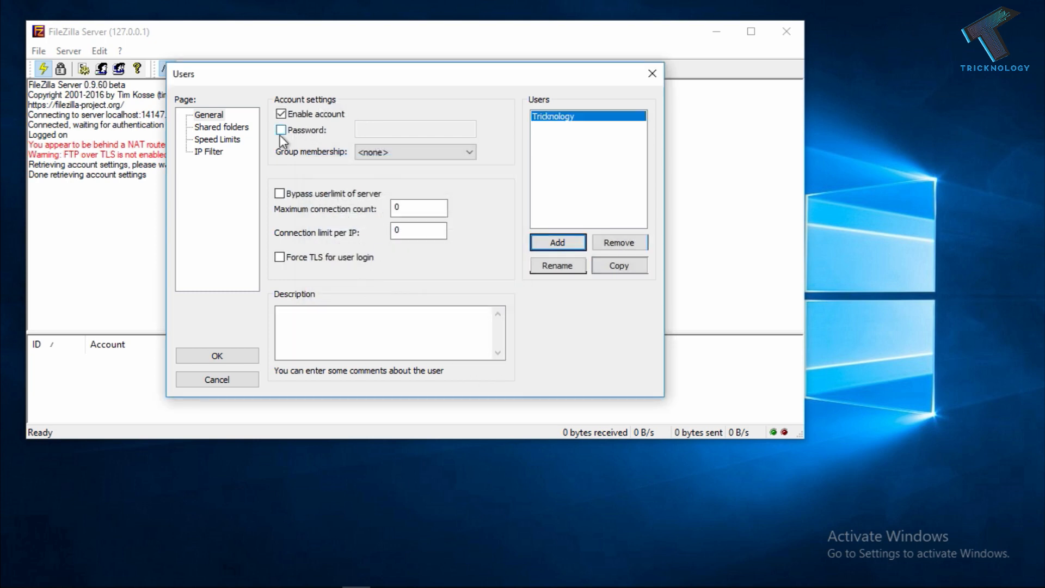
left_click(281, 130)
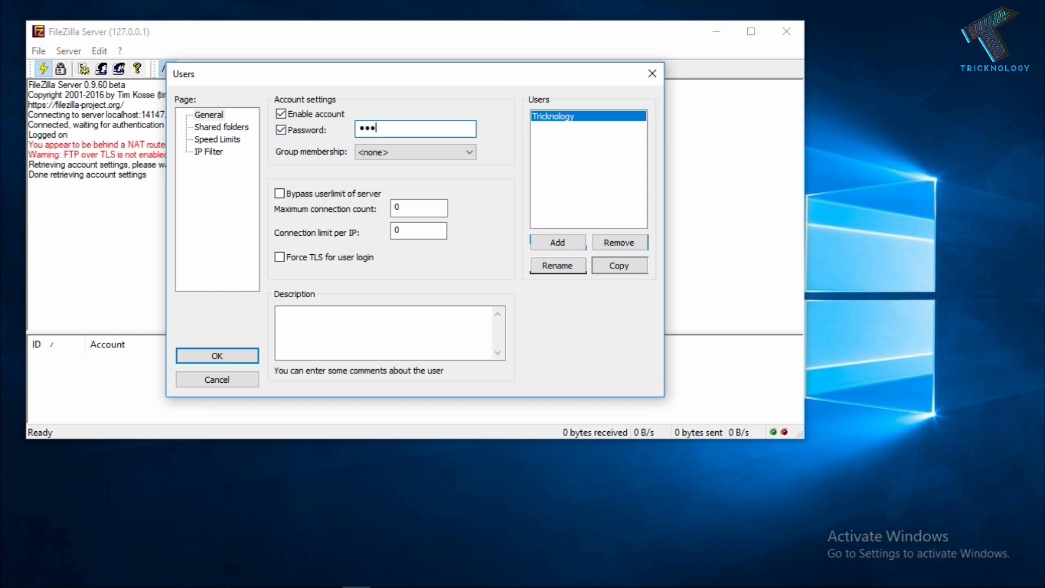
type("•")
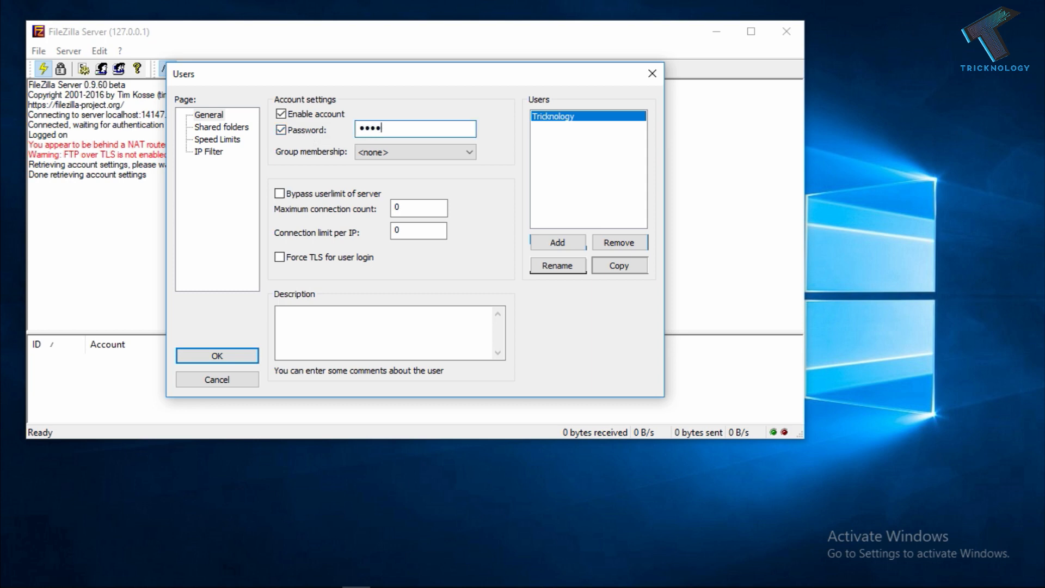
Share Games (D:) with write, delete and directory-delete rights, then save the account settings
left_click(222, 127)
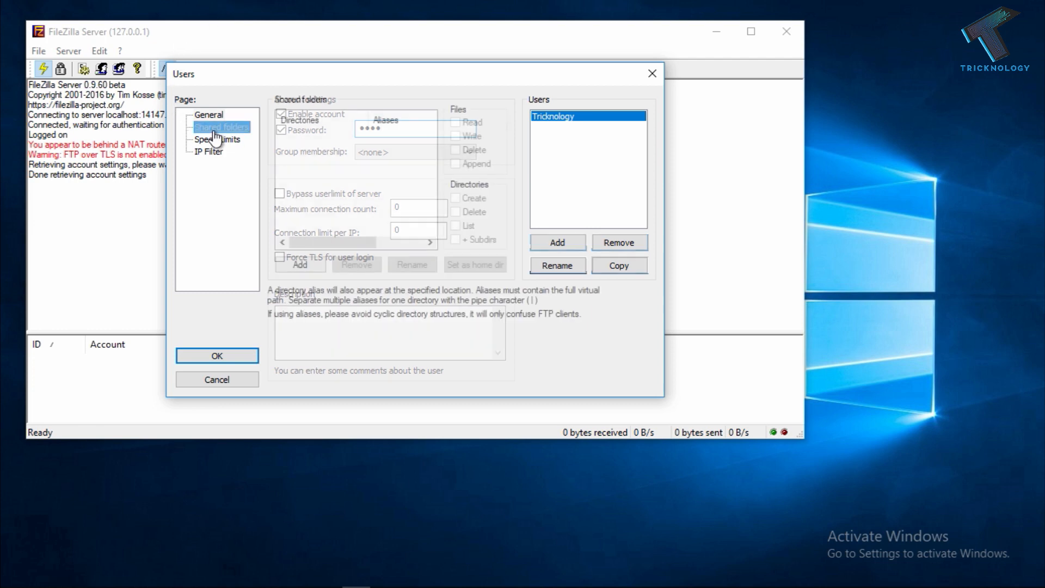
left_click(221, 127)
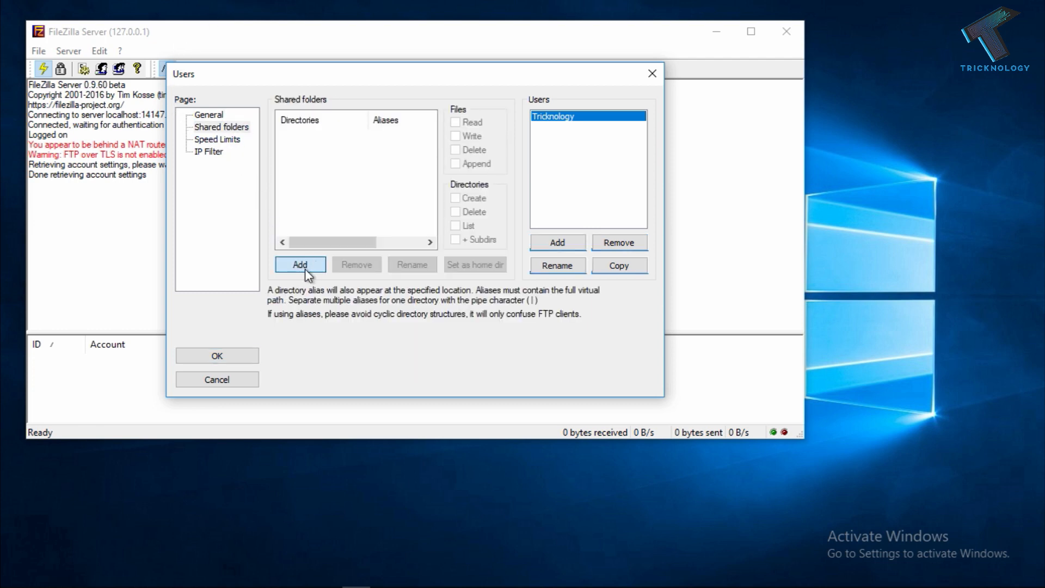
left_click(300, 264)
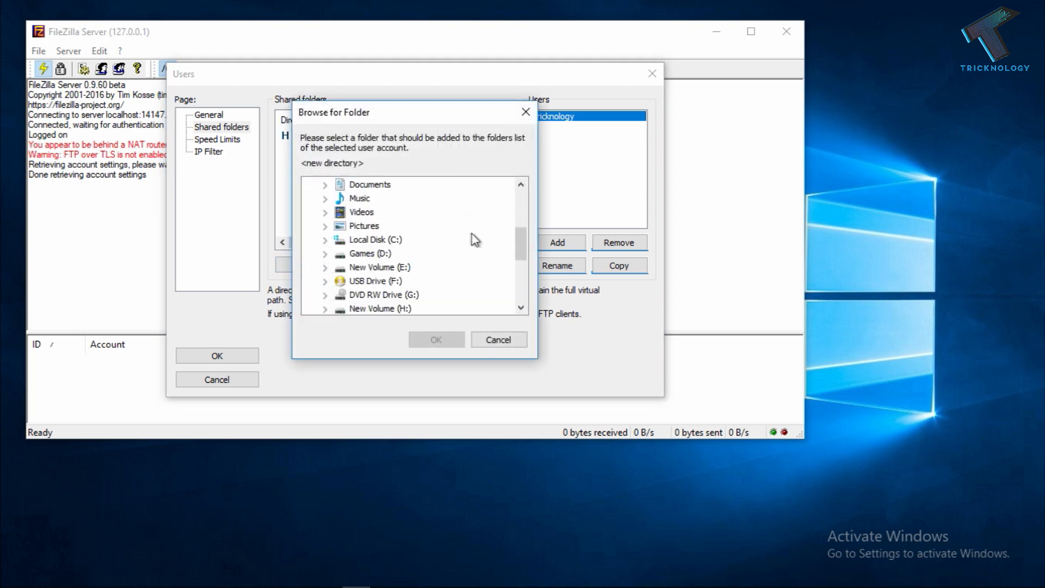
left_click(369, 253)
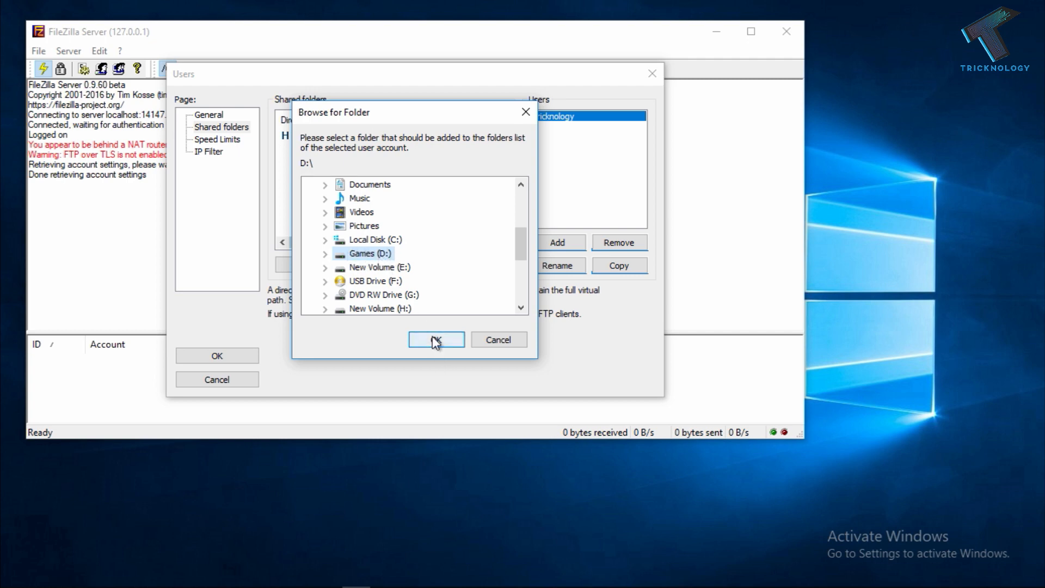
left_click(436, 339)
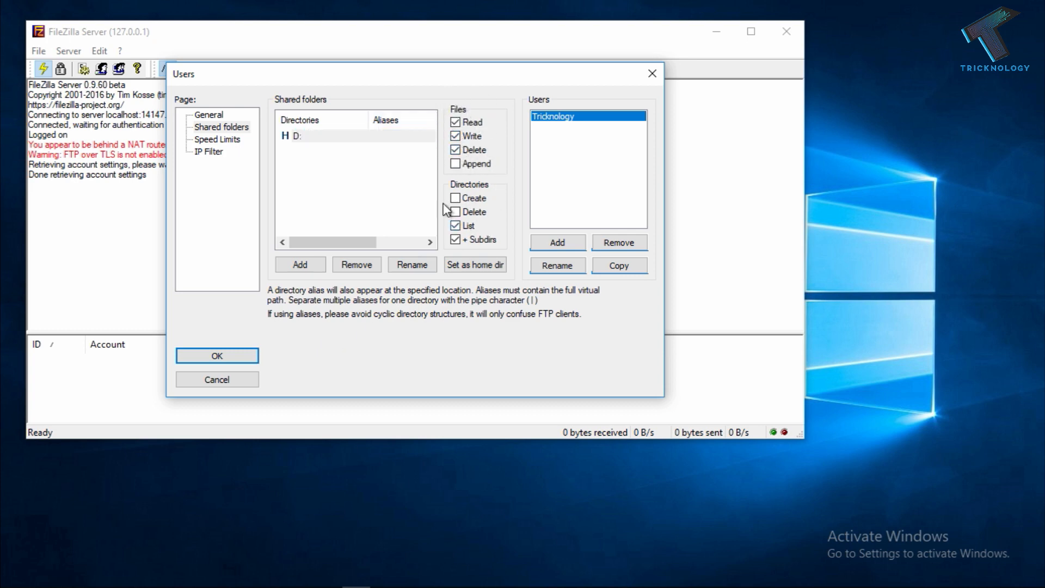
left_click(457, 212)
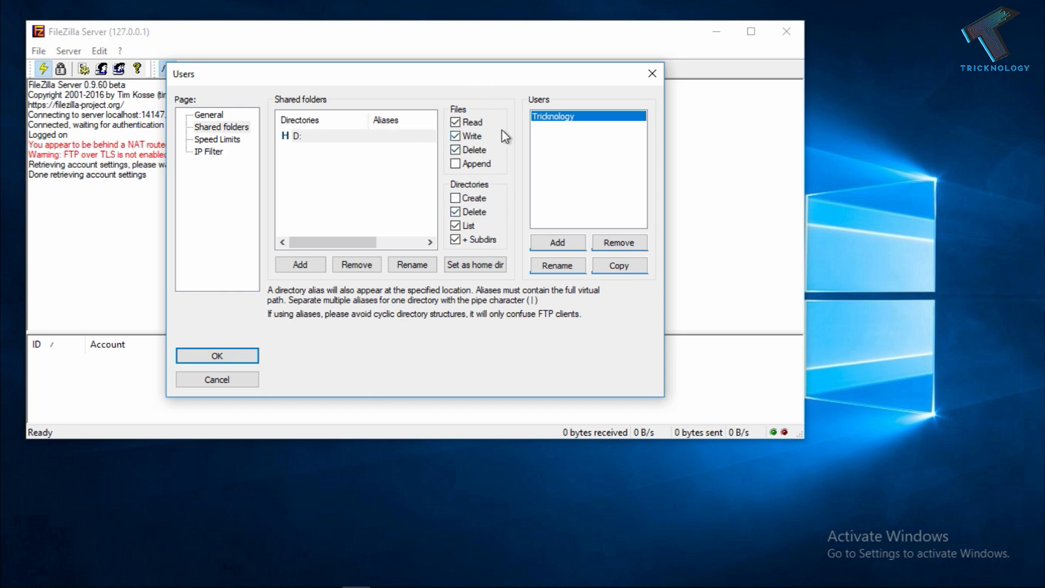
mouse_move(216, 356)
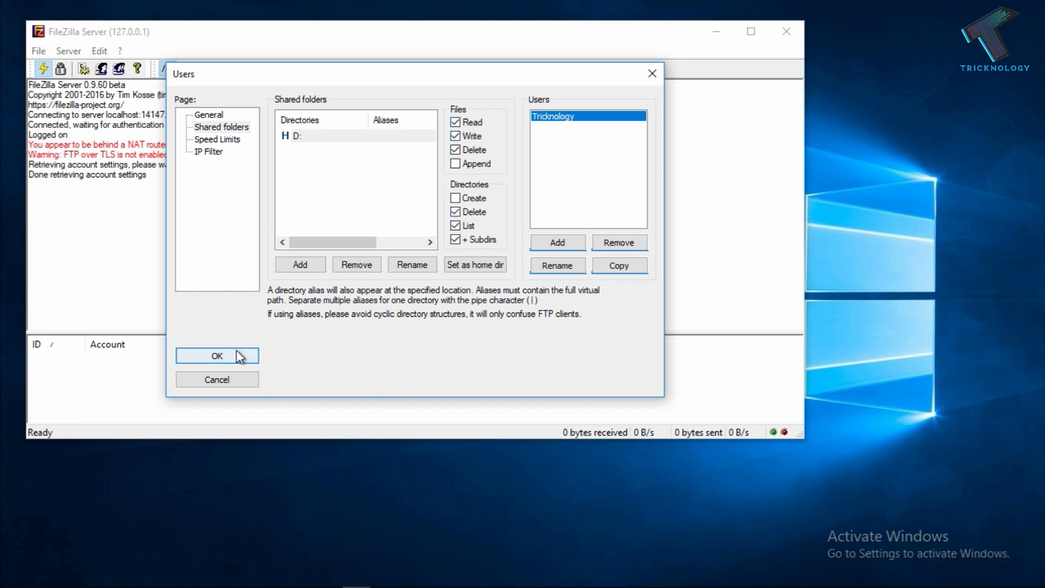
left_click(217, 356)
type("ip")
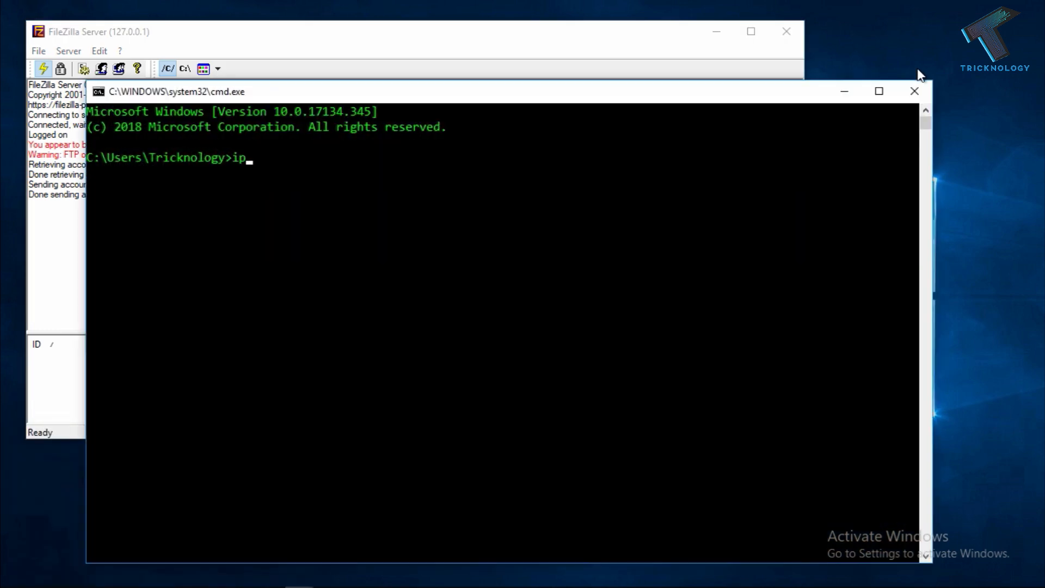
Run ipconfig to view the computer's IP address details
type("config")
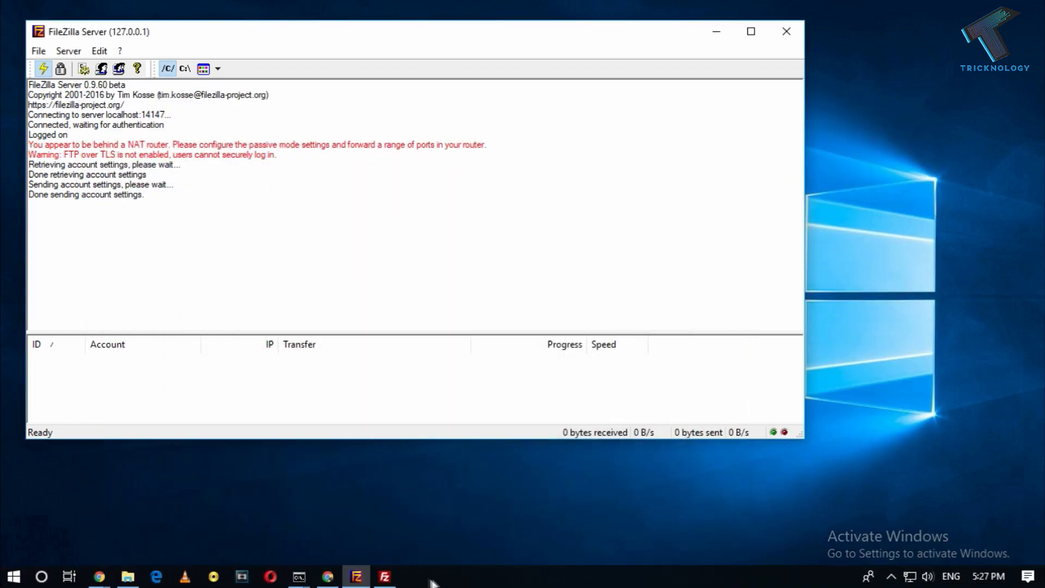
Quickconnect to 192.168.0.106 as Tricknology with a password on port 21
left_click(384, 575)
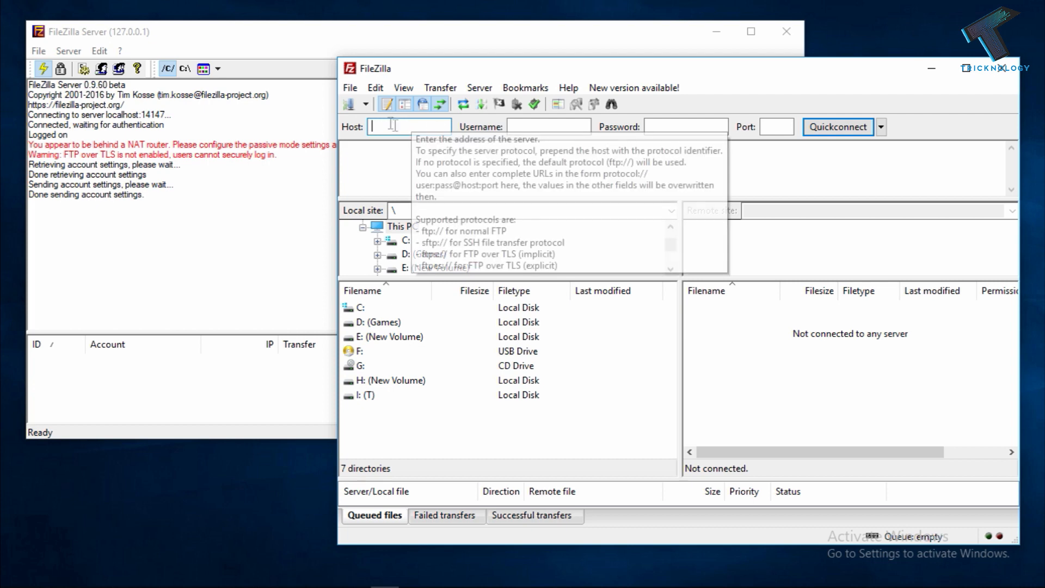
type("192.168.0.106")
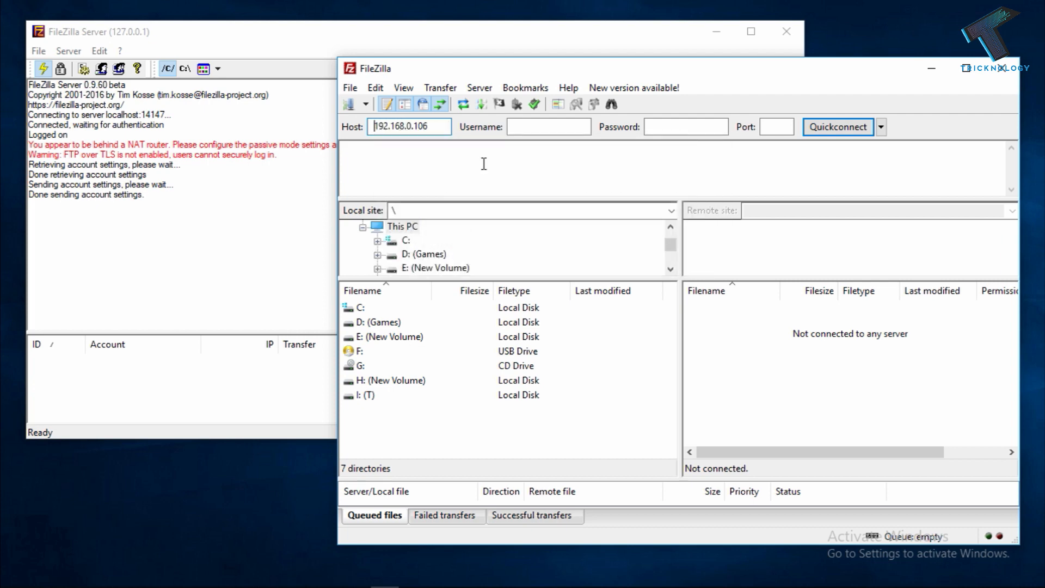
left_click(548, 127)
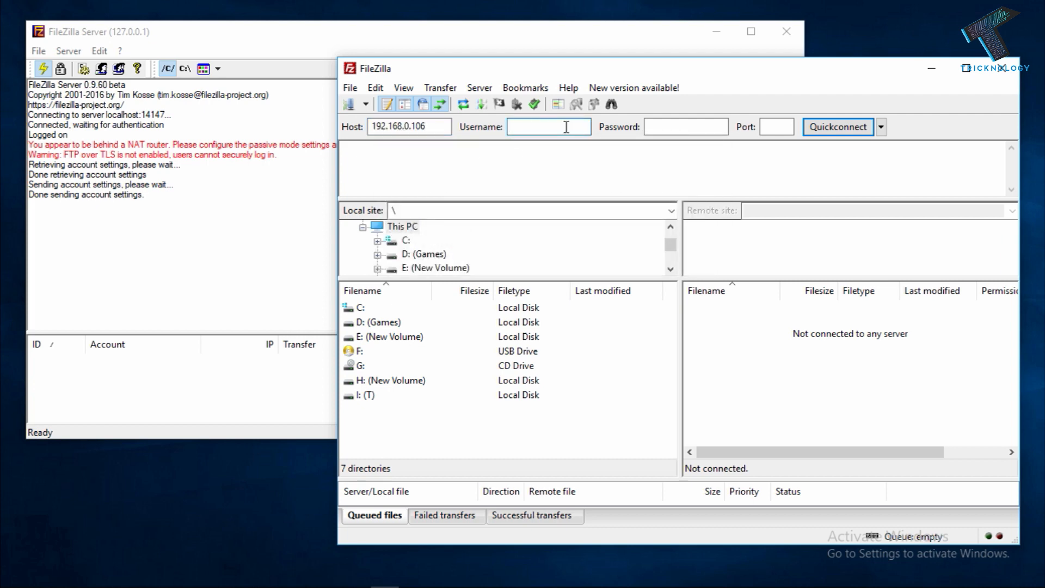
type("Tricknology")
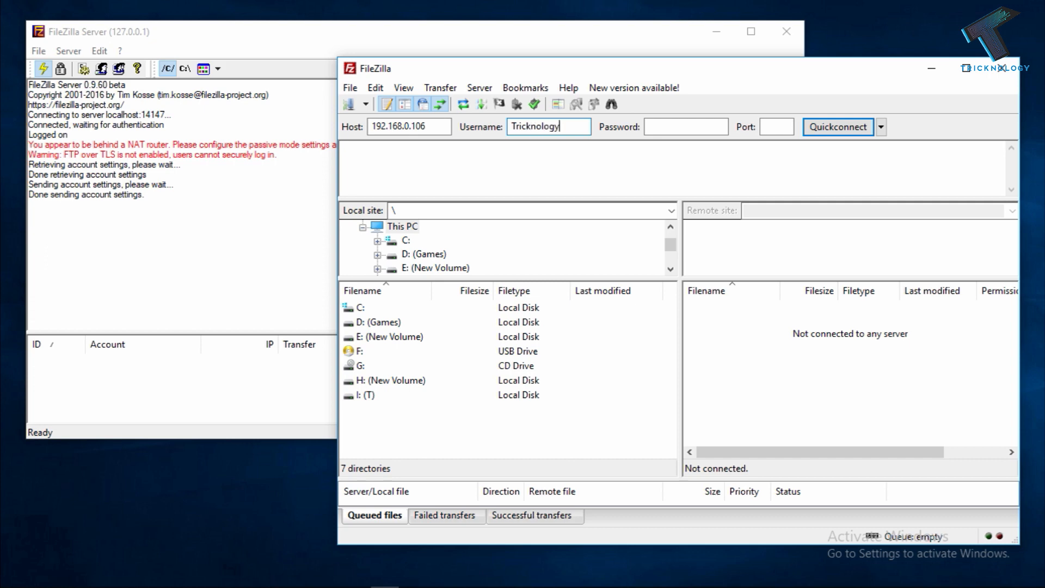
left_click(686, 127)
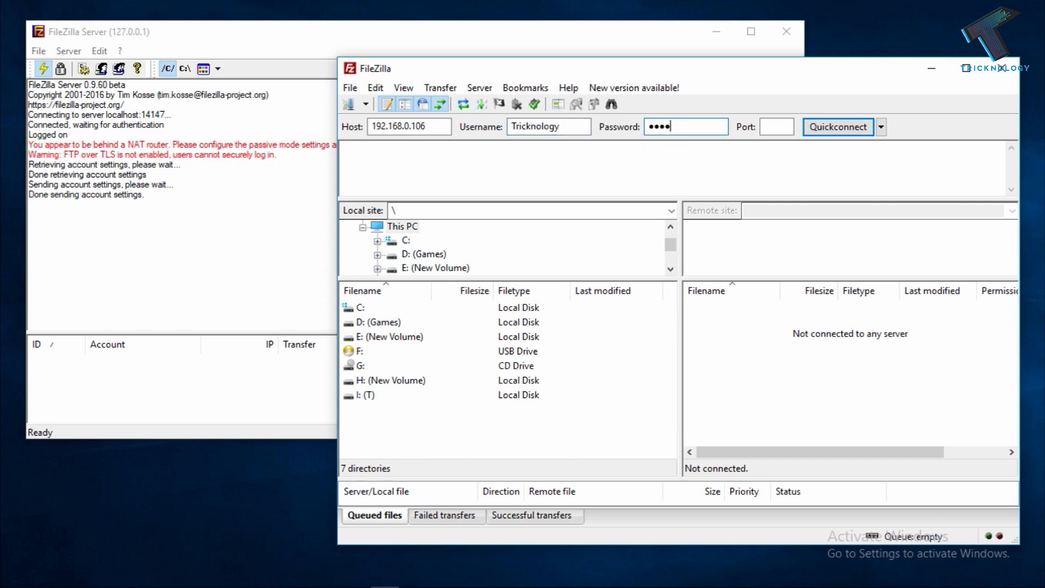
mouse_move(777, 127)
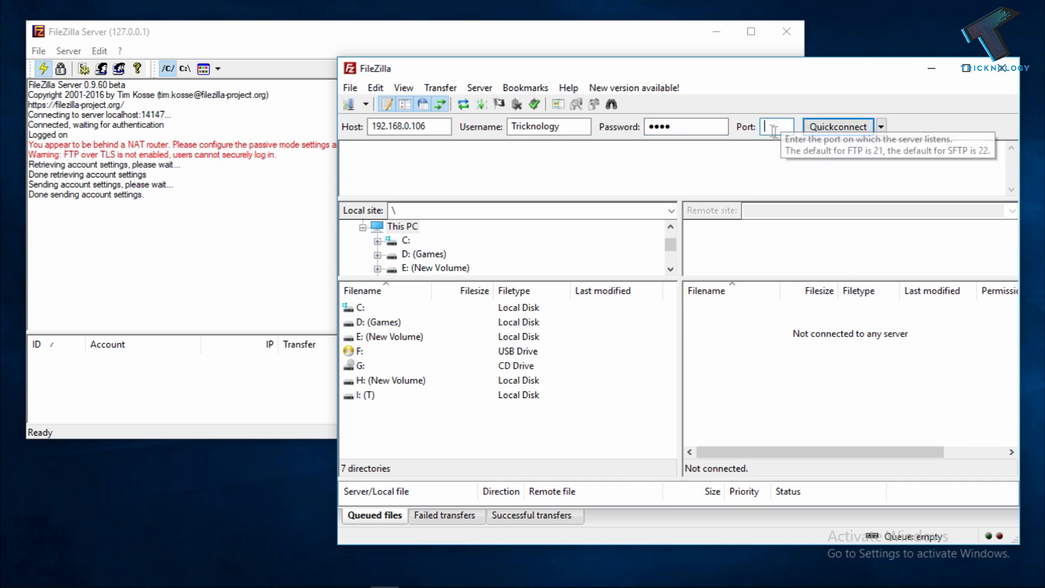
type("21")
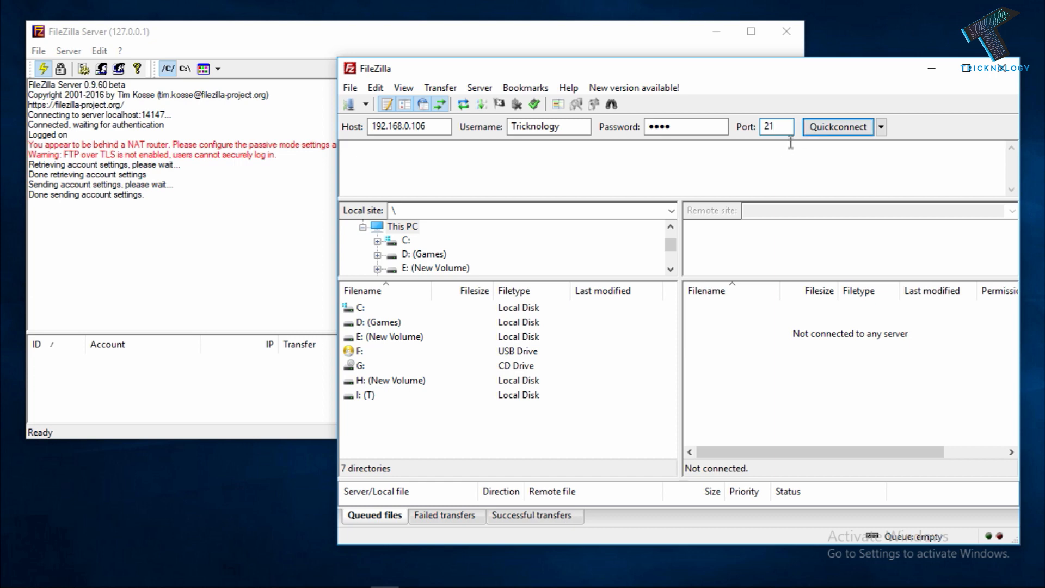
left_click(775, 127)
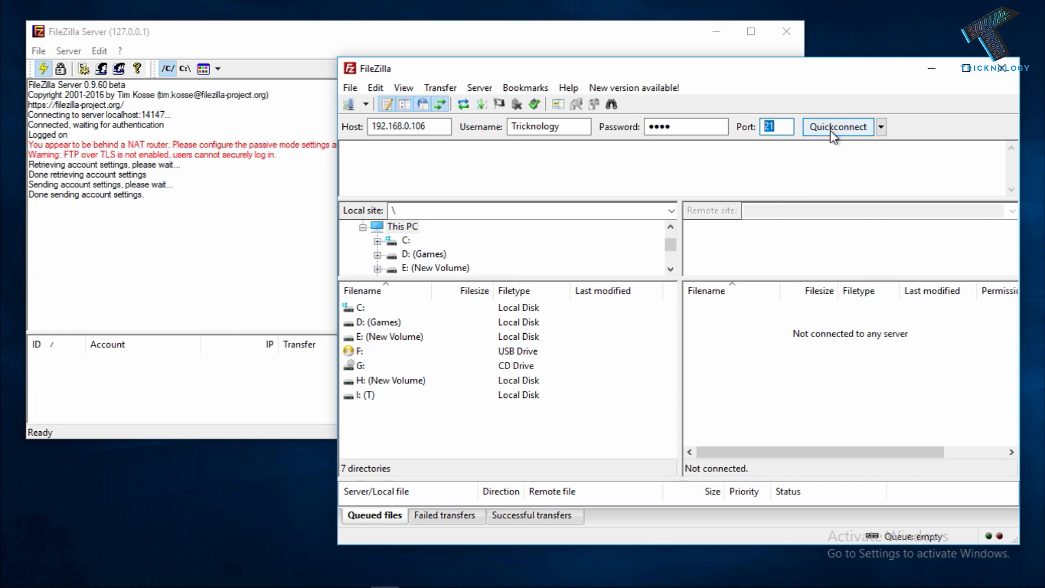
left_click(837, 126)
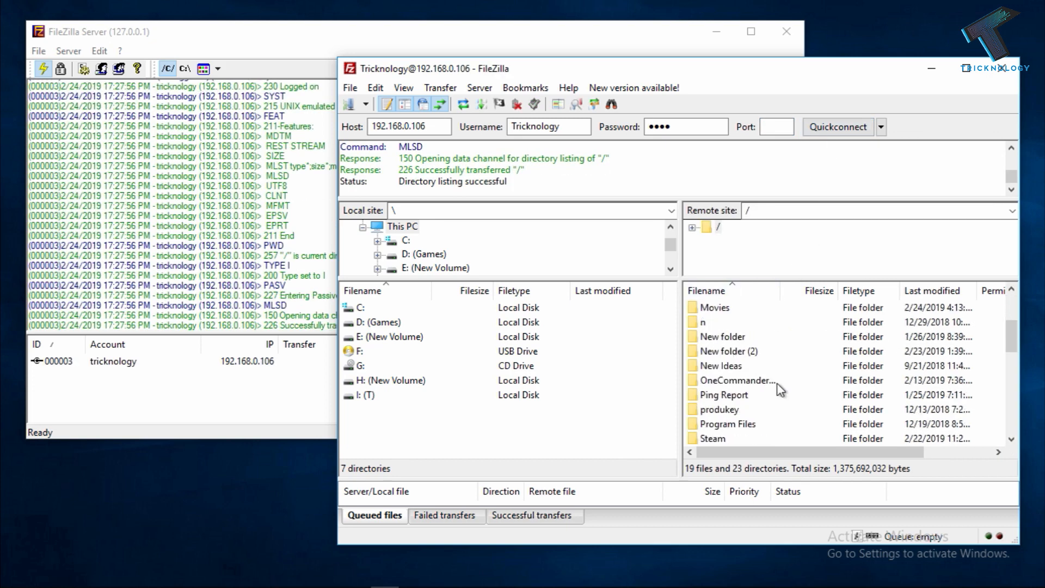